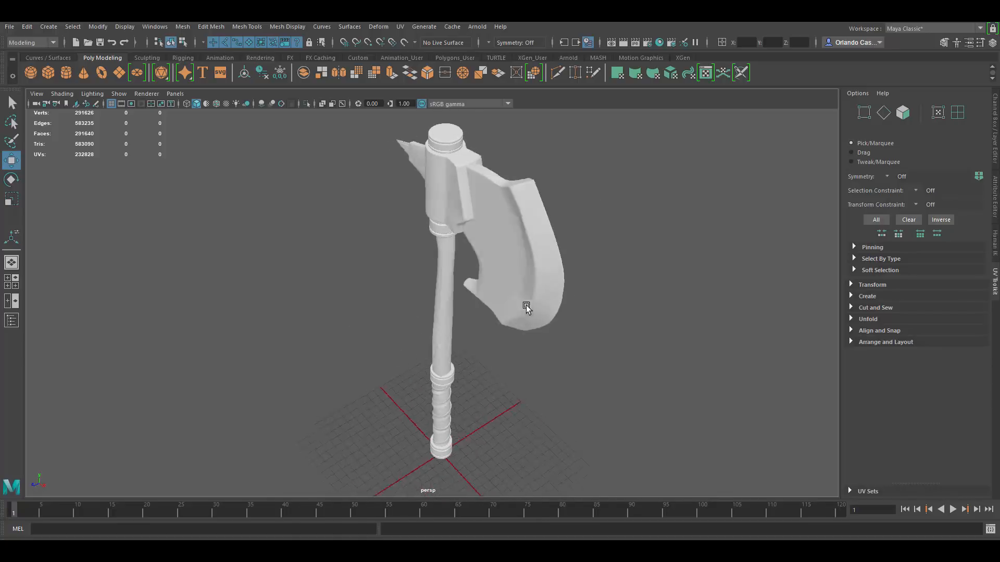
# Step: Select the axe blade mesh in the viewport to isolate it from the rest of the model
pyautogui.click(526, 309)
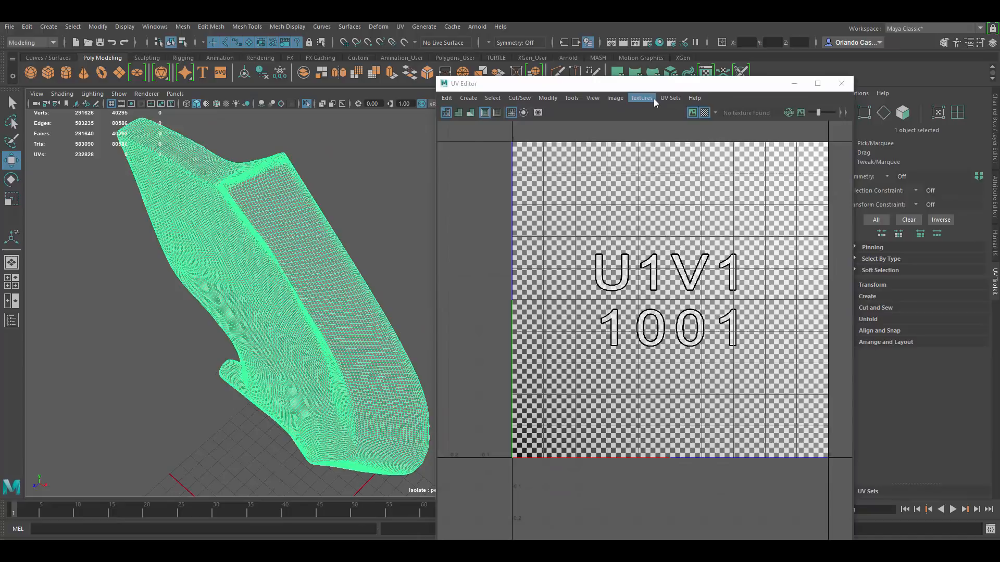
# Step: Adjust the UV Editor's texture display options beside the isolated blade
pyautogui.click(614, 98)
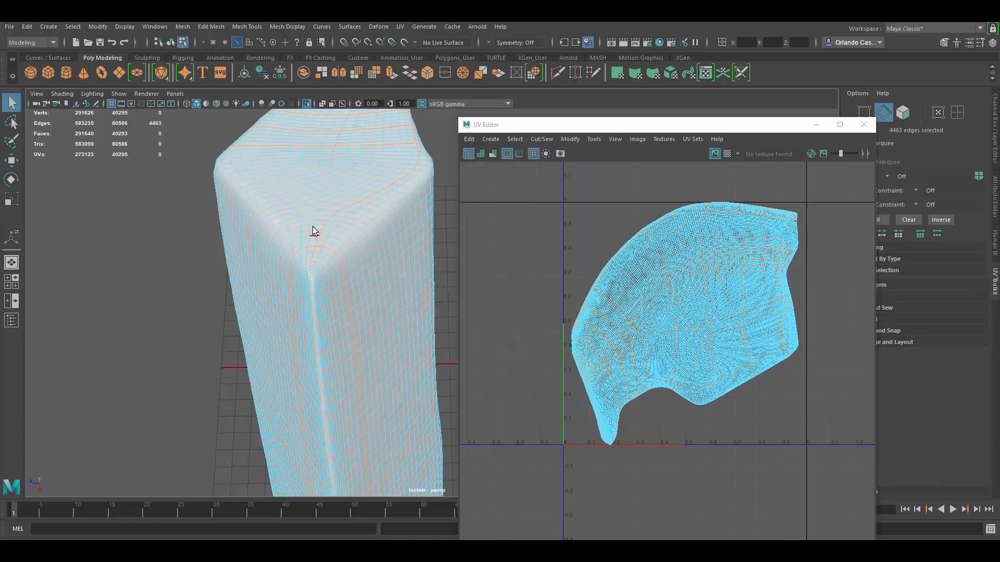
# Step: Add the blade's border edges to the seam selection and close the UV Editor
pyautogui.click(312, 288)
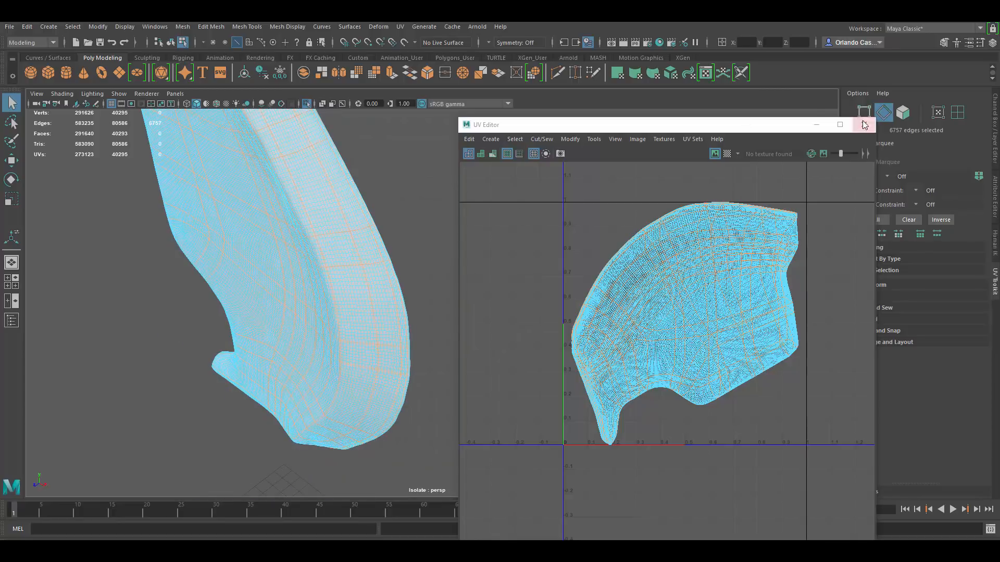
pyautogui.click(864, 124)
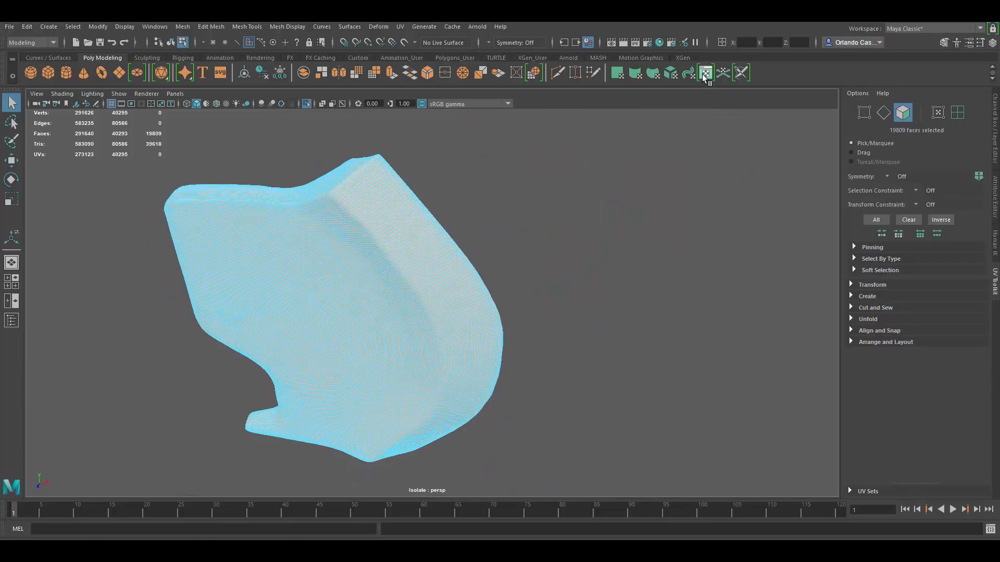
# Step: Cut and unfold the blade faces into flat UV shells
pyautogui.click(705, 72)
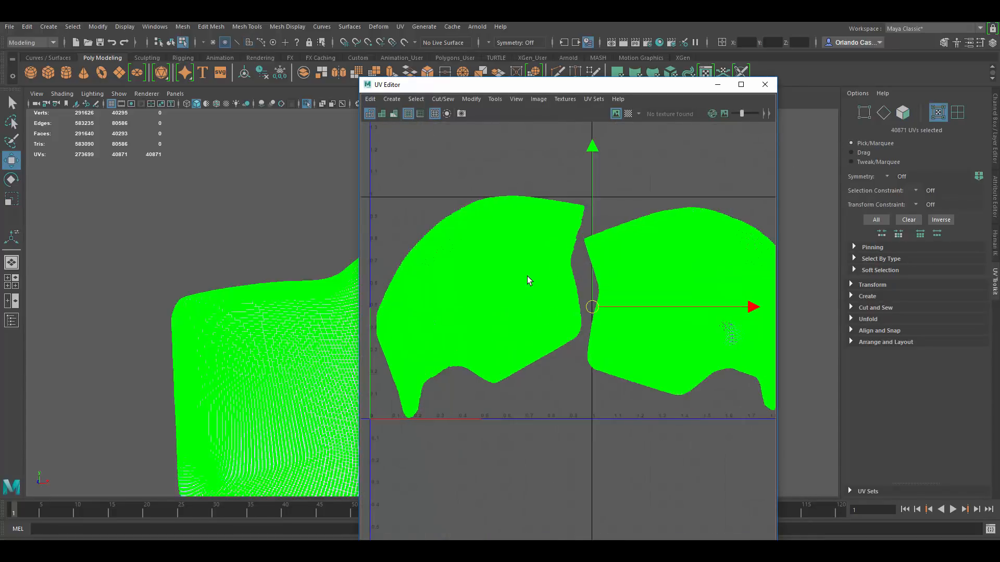
# Step: Show the numbered checker pattern on the blade surface
pyautogui.click(867, 319)
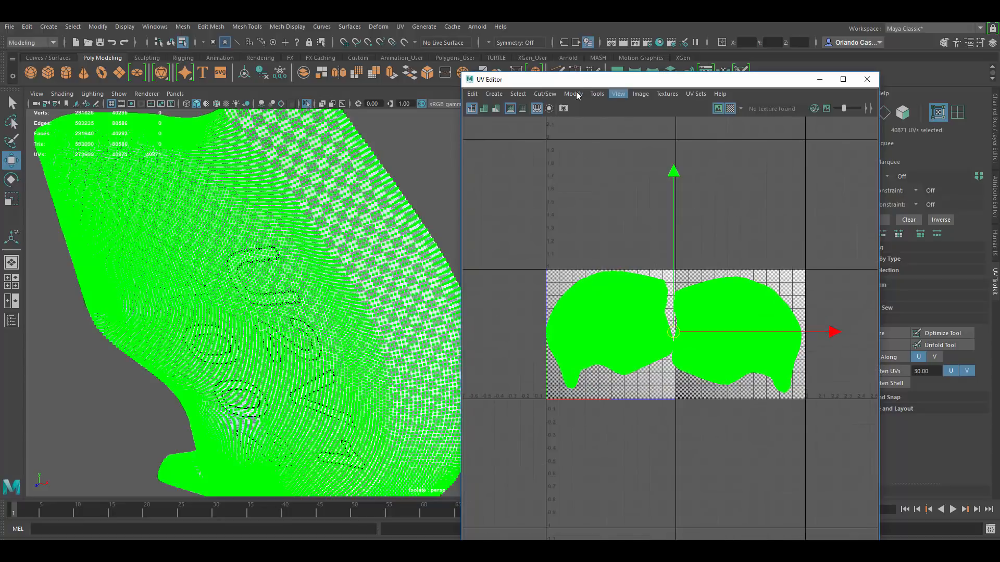
# Step: Set the UV Layout options to rotate shells in 90-degree steps
pyautogui.click(572, 94)
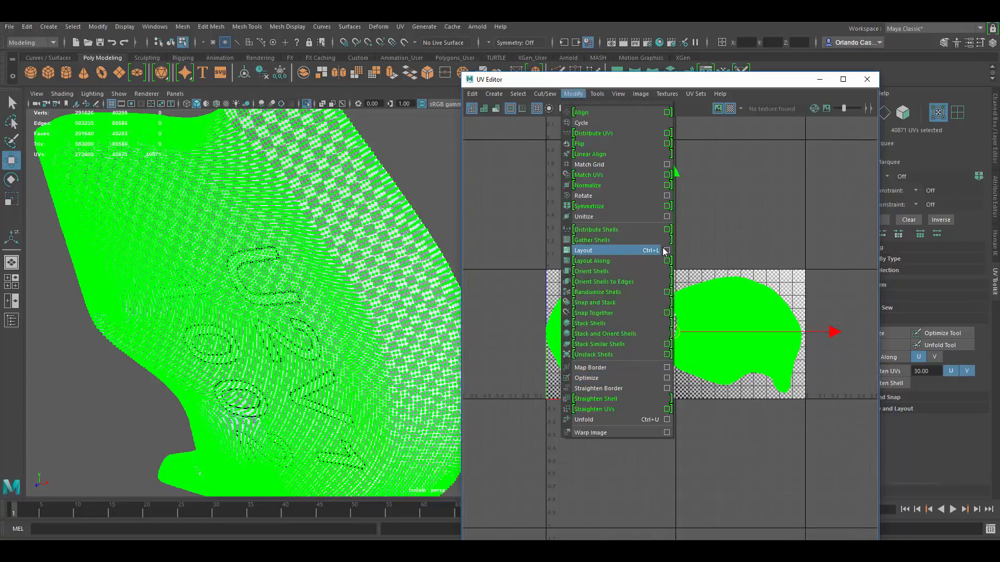
pyautogui.click(667, 250)
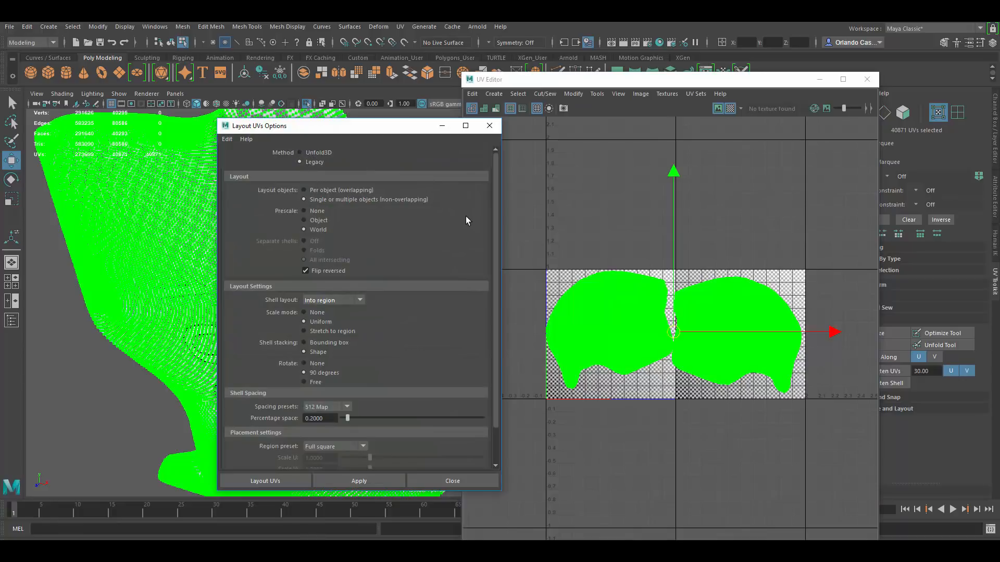
pyautogui.moveTo(356, 313)
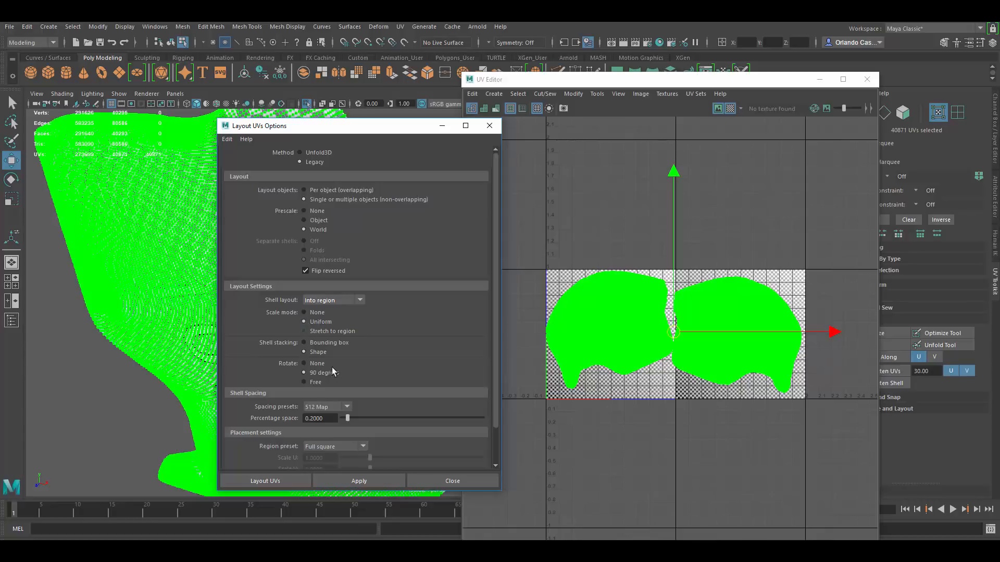
pyautogui.click(358, 481)
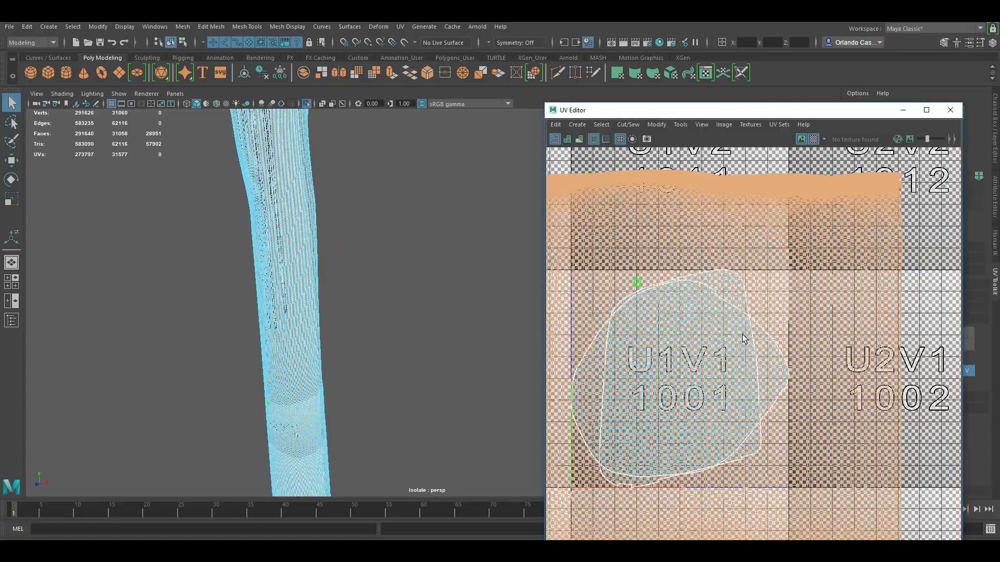
# Step: Switch to edge selection for marking the handle's seam edges
pyautogui.click(11, 198)
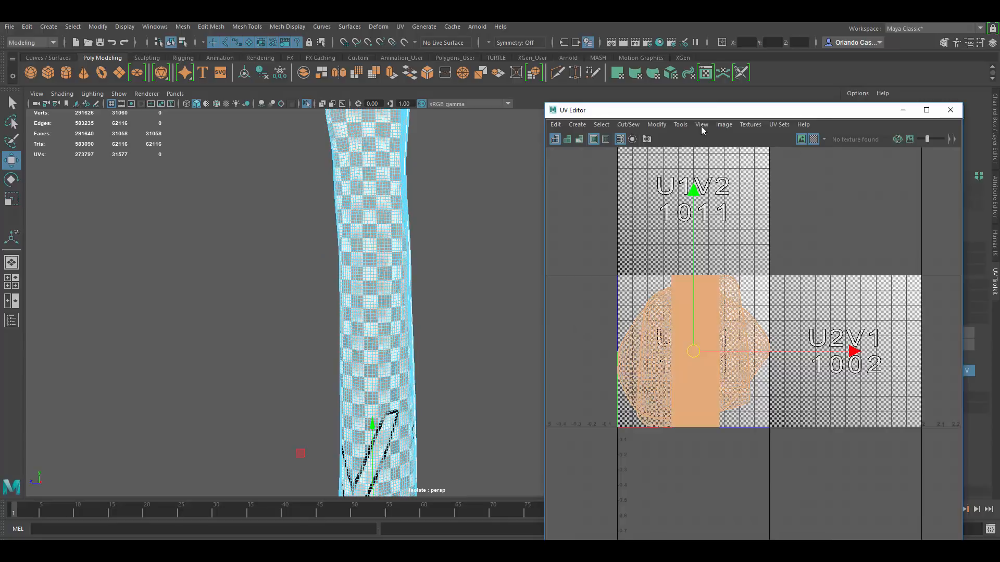
# Step: Lay out the handle's UV shells inside the 0–1 tile via Modify > Layout
pyautogui.click(656, 124)
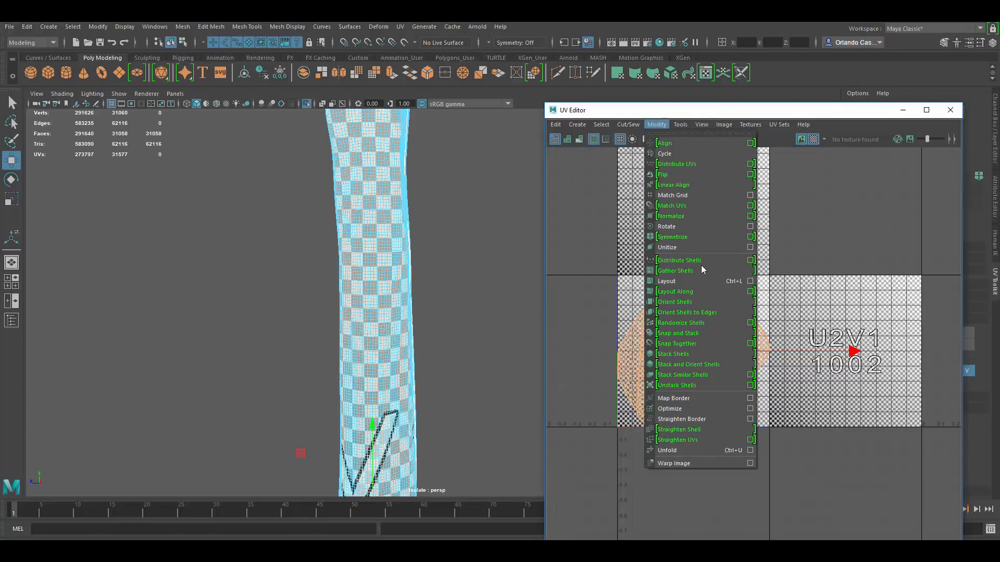
pyautogui.click(666, 280)
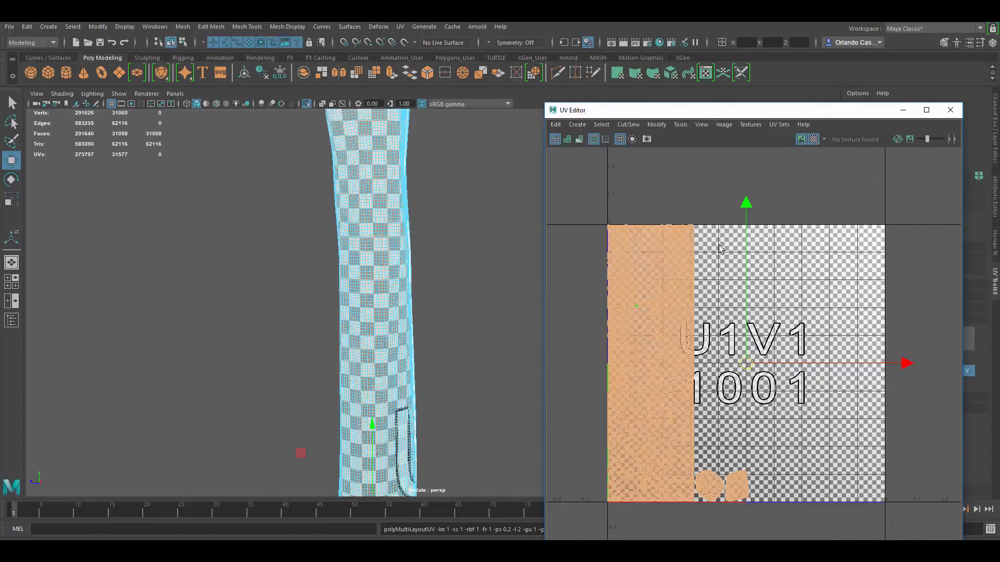
pyautogui.rightClick(403, 183)
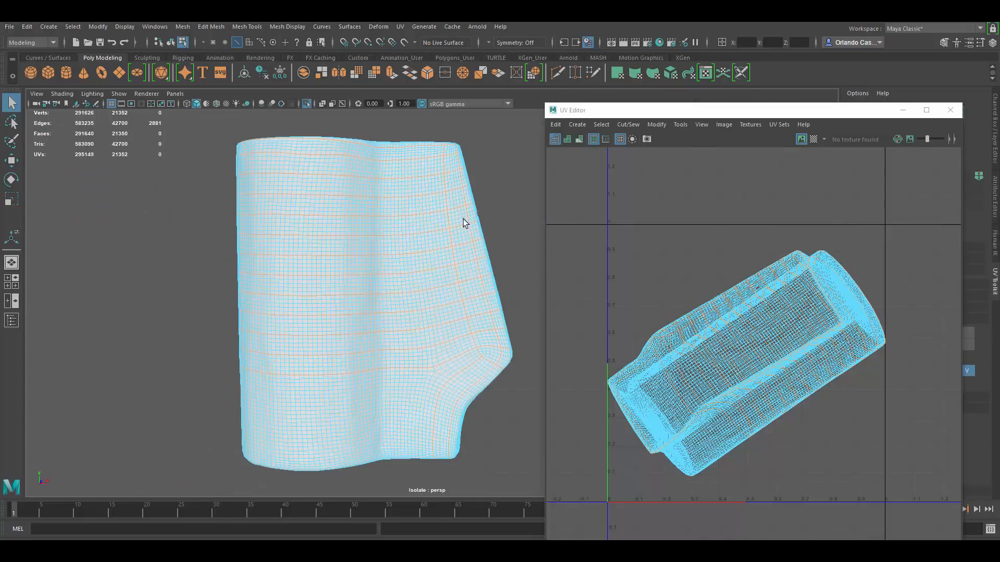
# Step: Select the next handle piece and pick edges along its curved outline as a UV seam
pyautogui.click(220, 382)
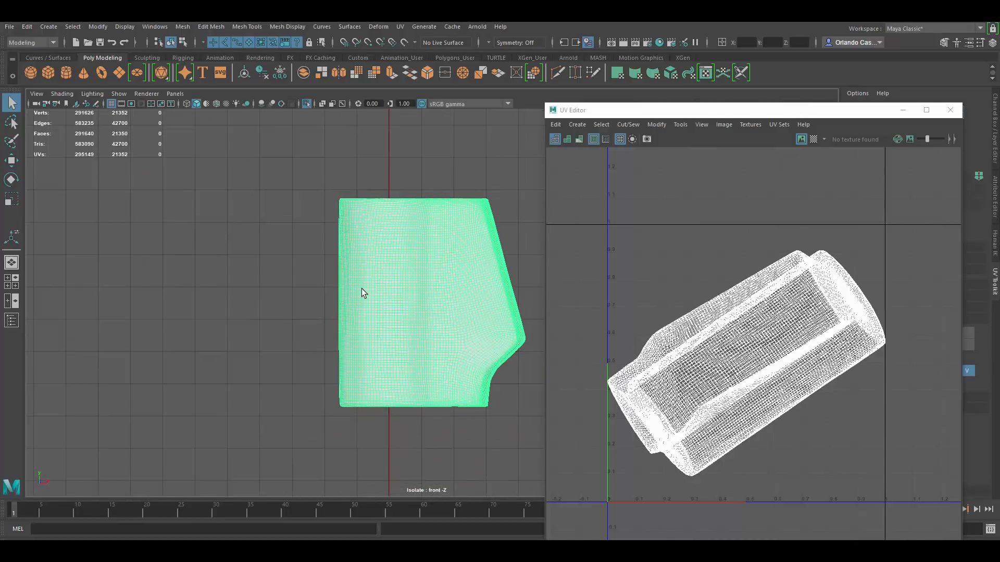
pyautogui.rightClick(362, 293)
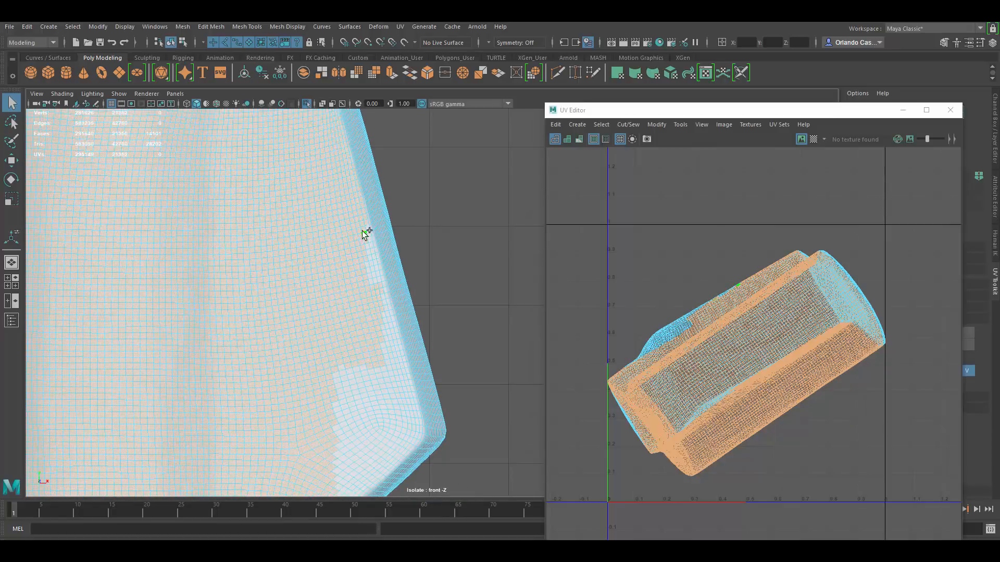
pyautogui.click(372, 251)
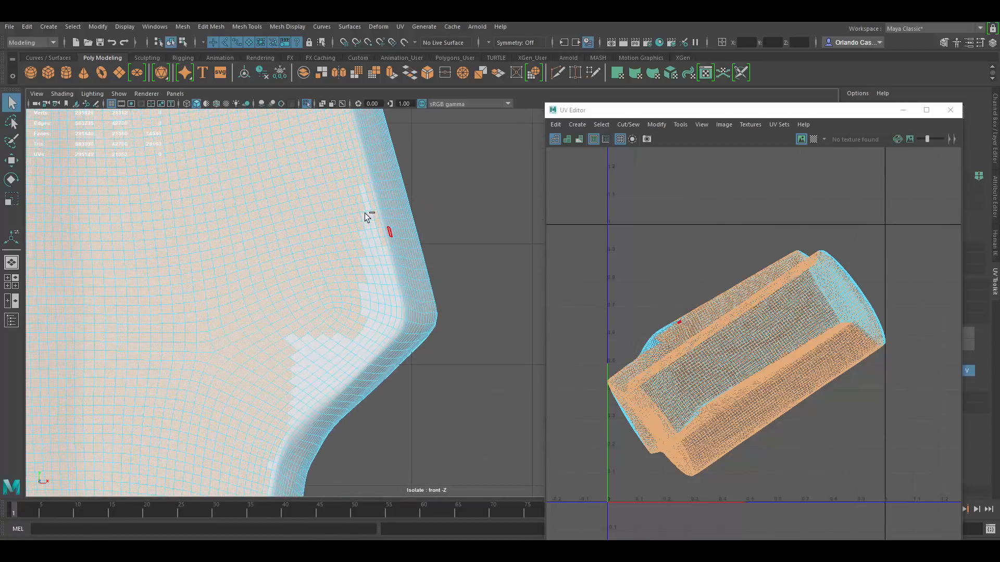
pyautogui.moveTo(388, 249)
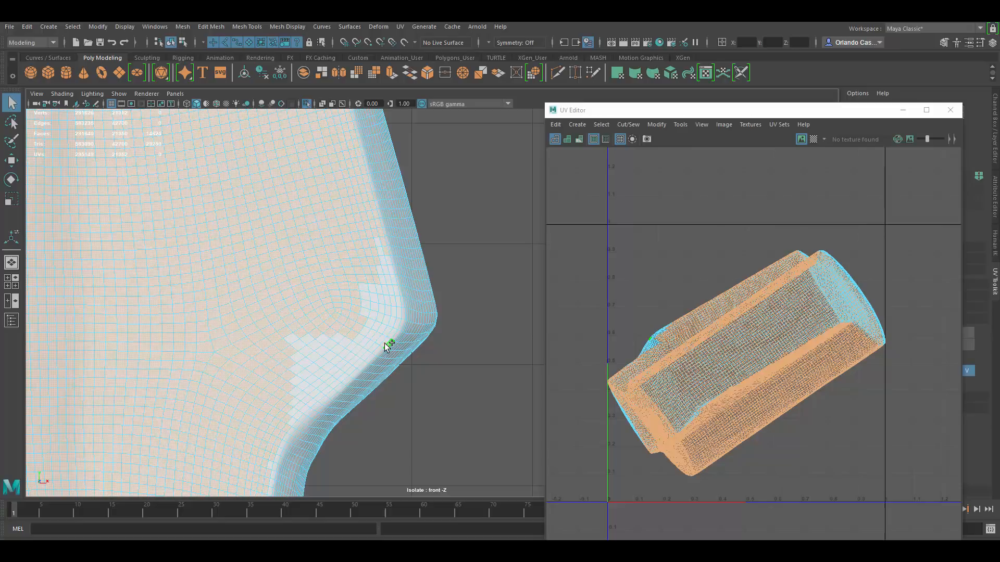
pyautogui.moveTo(390, 268)
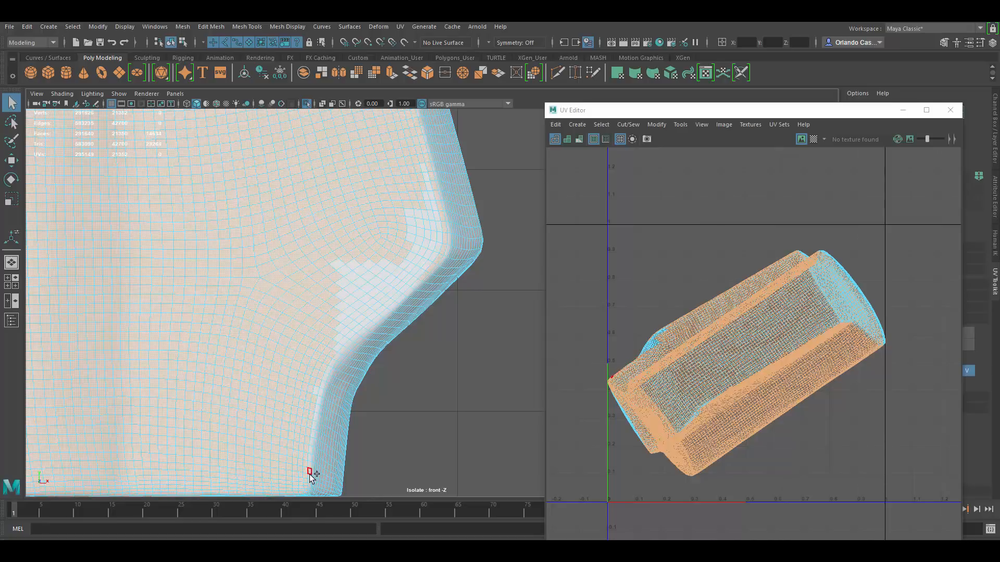
pyautogui.click(306, 379)
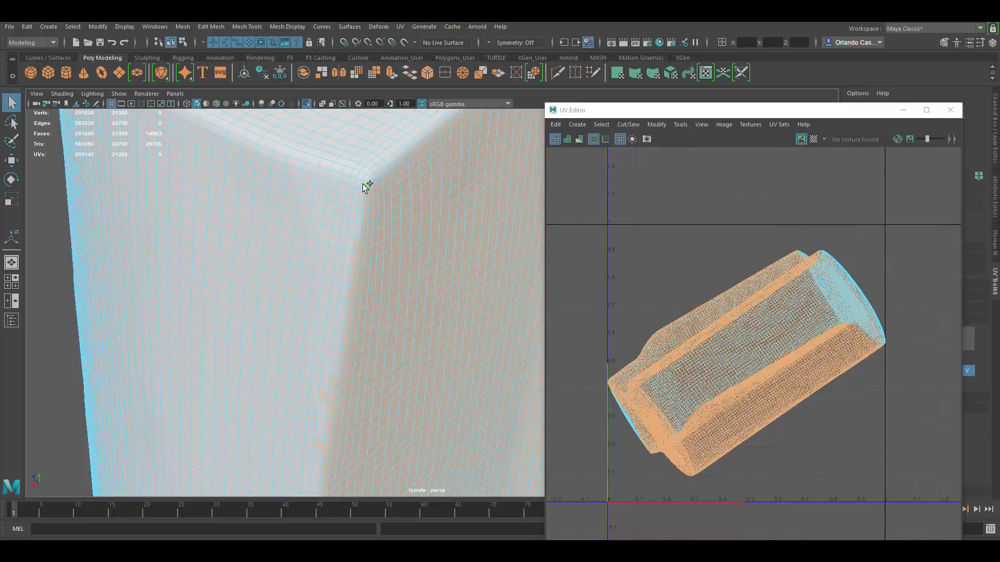
# Step: Pick edges down the piece's vertical corner as a further seam, orbiting to reach them
pyautogui.click(369, 195)
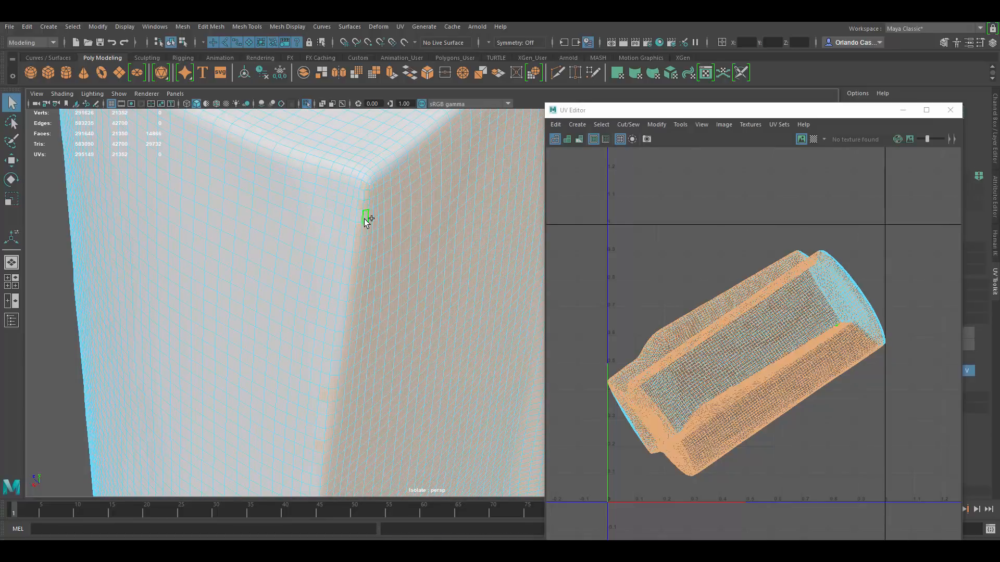
pyautogui.moveTo(366, 219); pyautogui.dragTo(349, 210)
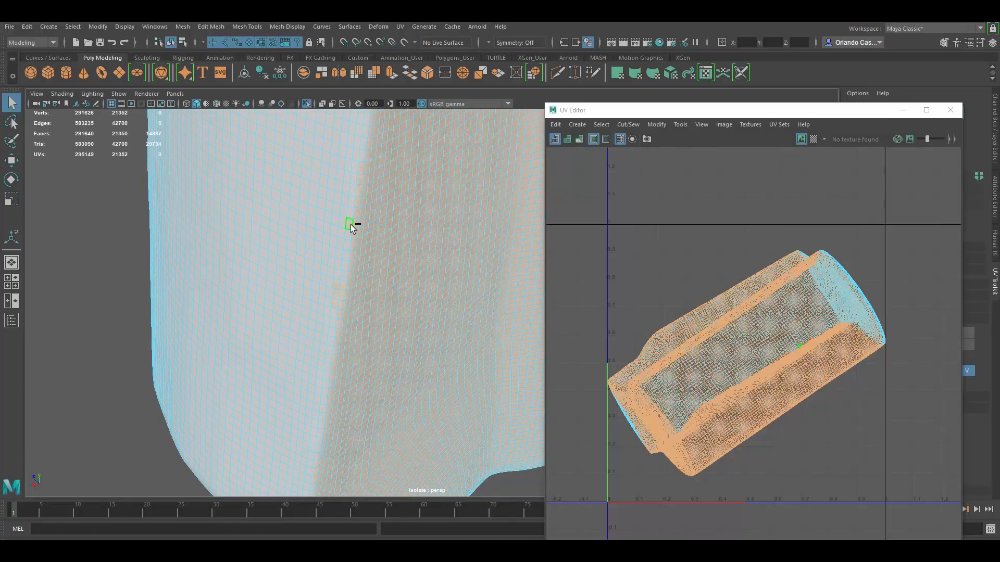
pyautogui.moveTo(392, 306)
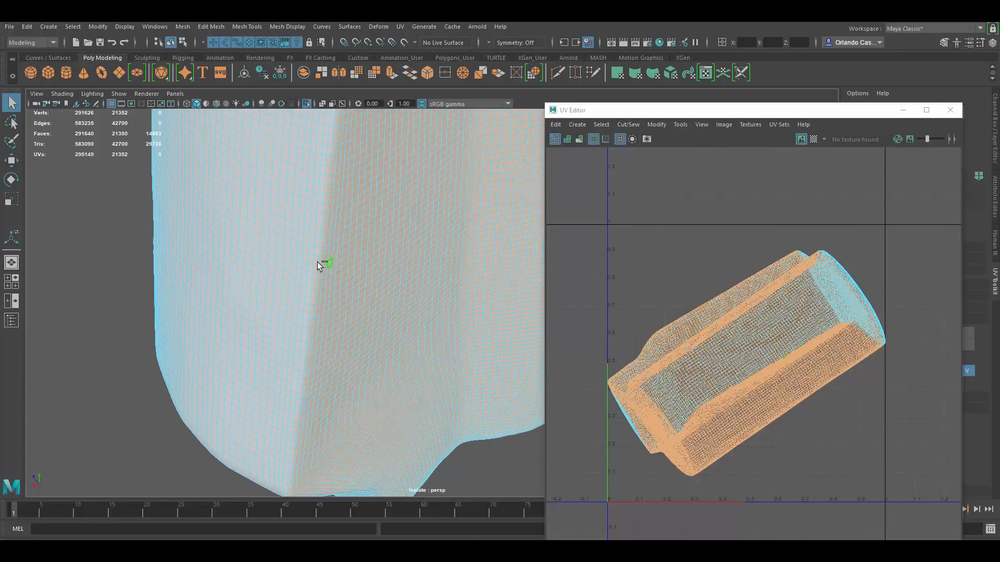
pyautogui.moveTo(407, 336)
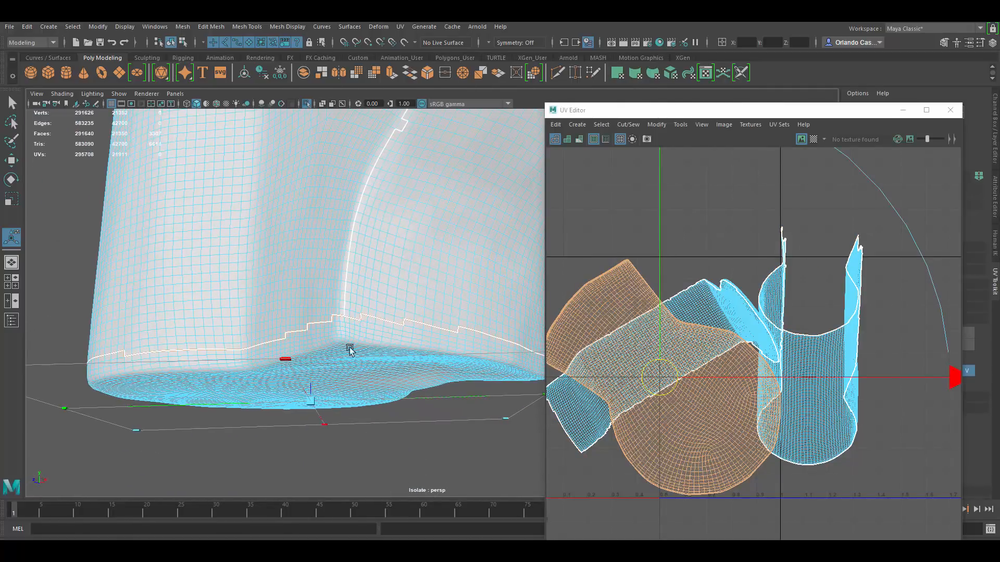
pyautogui.moveTo(112, 381)
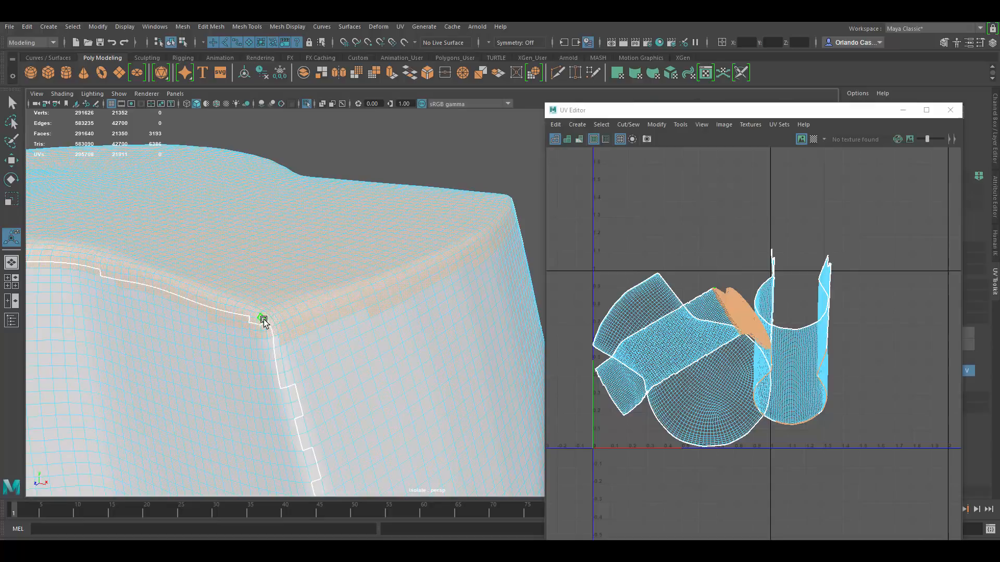
pyautogui.moveTo(335, 294)
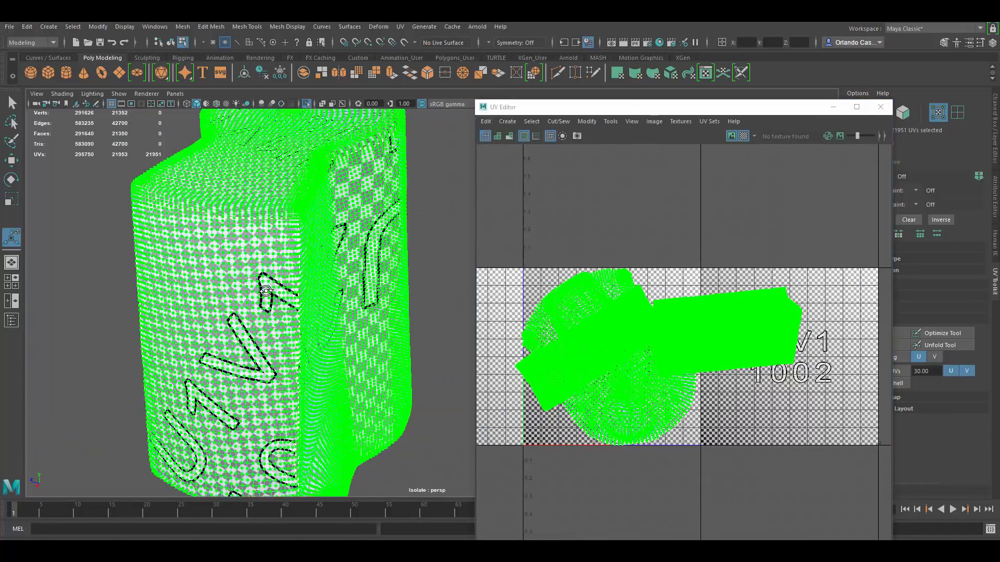
# Step: Marquee-select the piece's UVs over the checker tiles to inspect distortion
pyautogui.moveTo(255, 287); pyautogui.dragTo(267, 255)
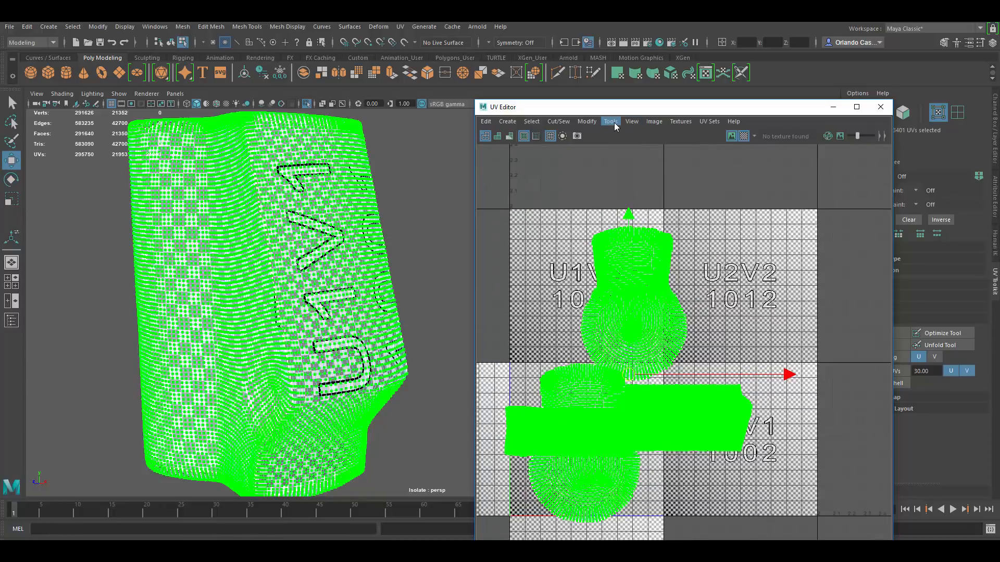
# Step: Run Modify > Layout so the shells pack side by side inside the 0–1 tile
pyautogui.click(585, 120)
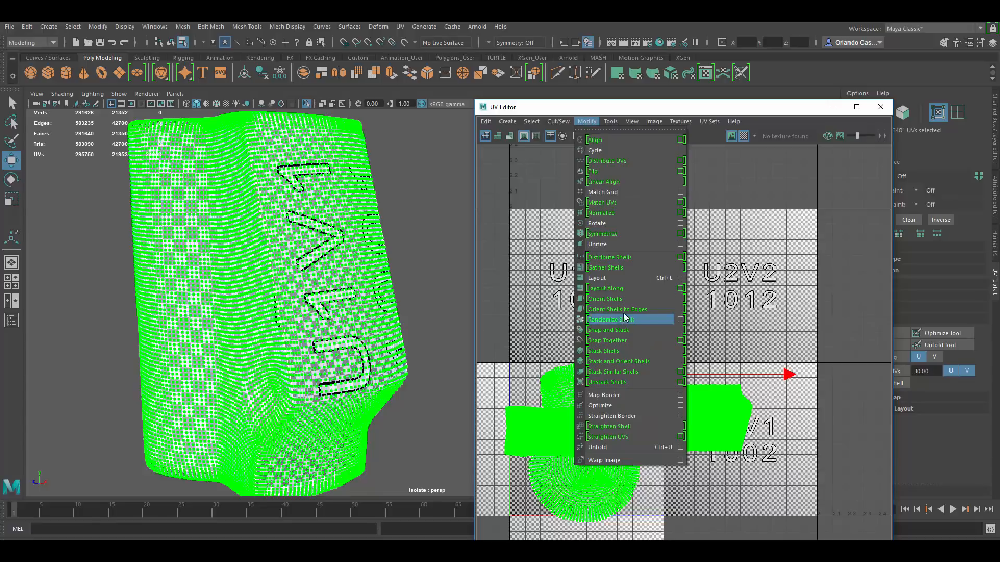
pyautogui.click(615, 318)
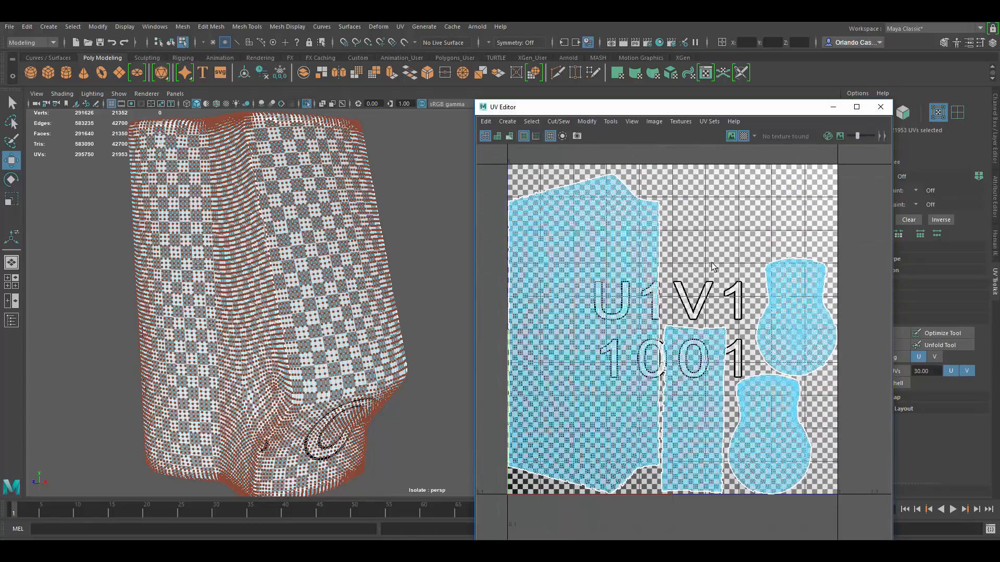
pyautogui.moveTo(772, 210)
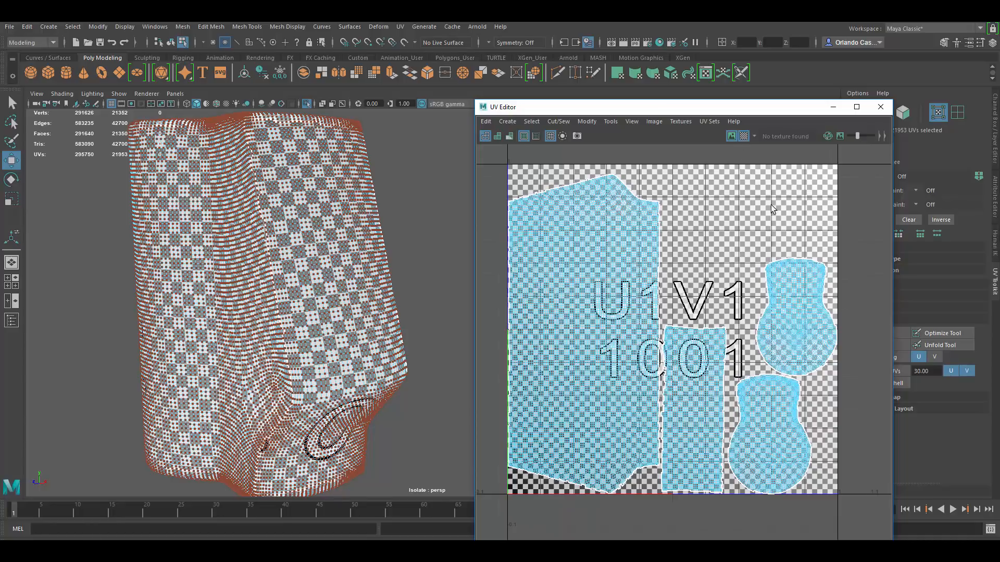
pyautogui.scroll(3)
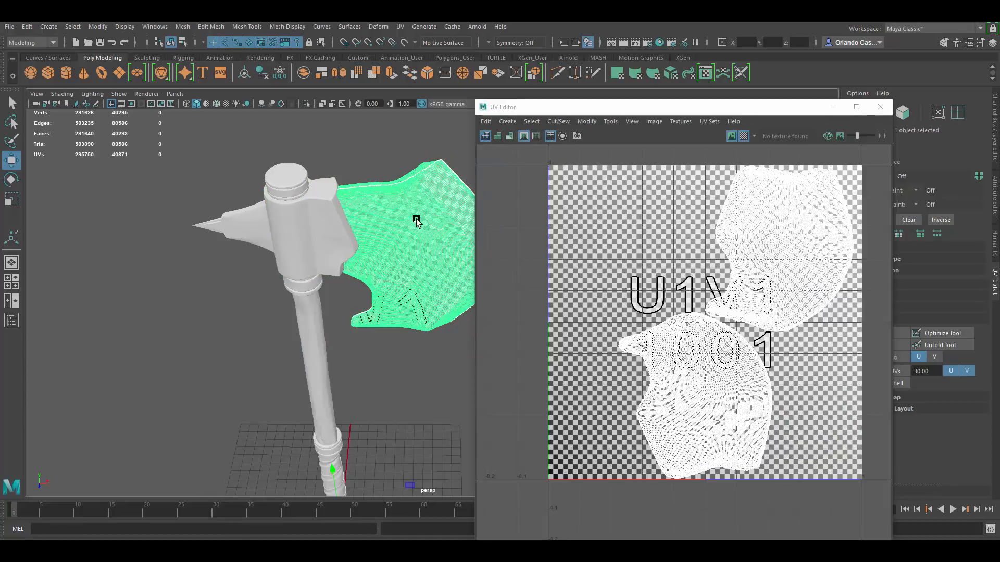
# Step: Select the blade in the viewport so its UV shells show in the 1001 tile
pyautogui.click(249, 228)
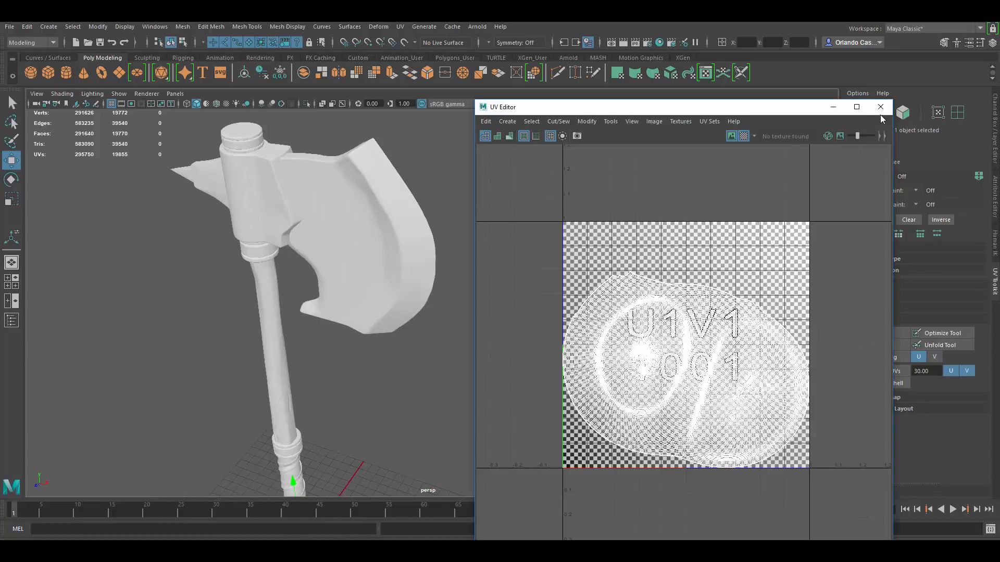
# Step: Close the UV Editor, leaving the grey unwrapped axe in the scene view
pyautogui.click(880, 106)
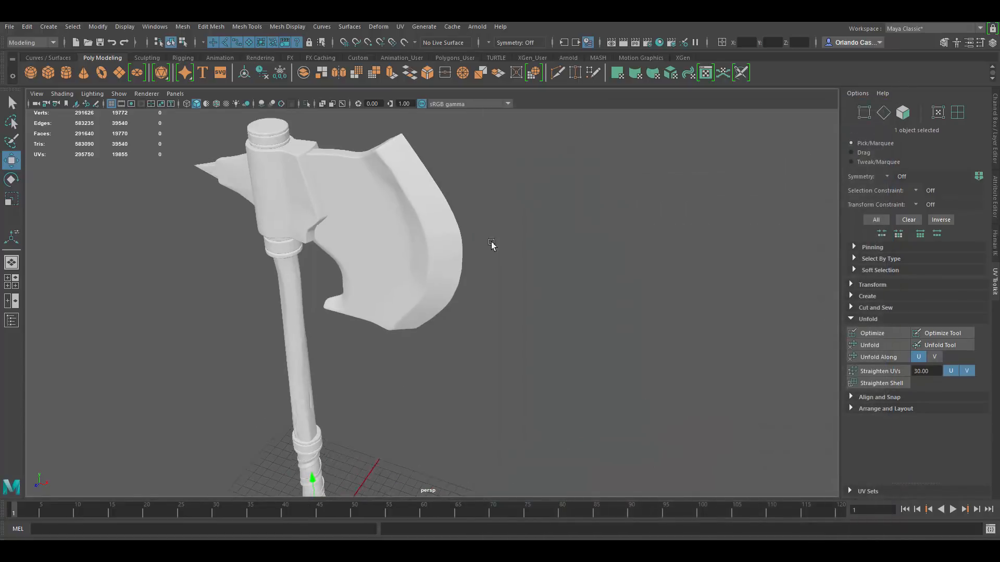